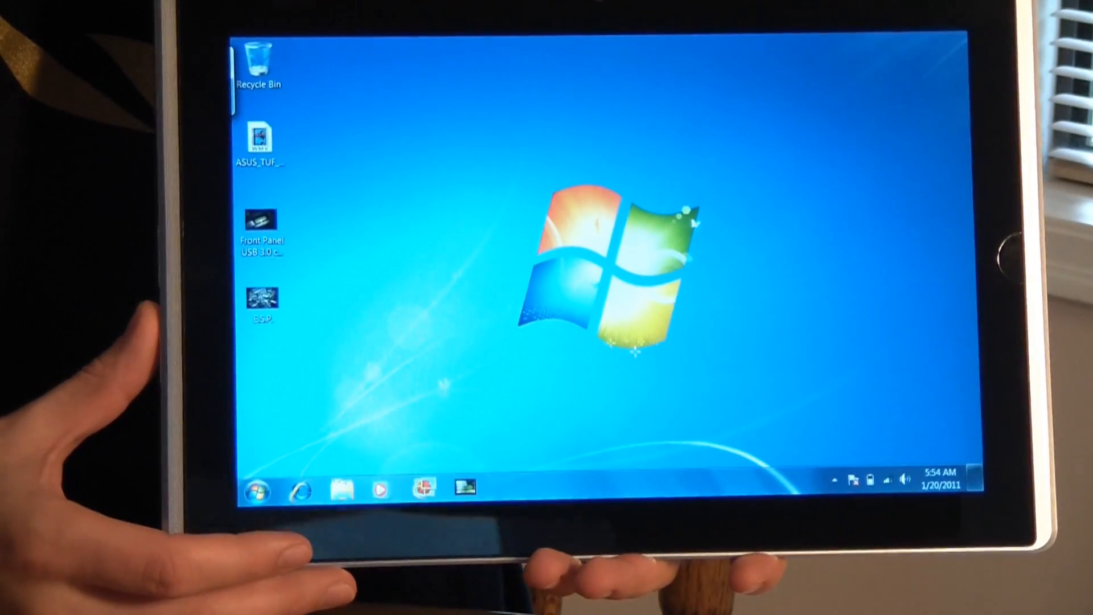
# View the USB 3.0 connector photo's file properties, then close the properties window
pyautogui.click(302, 488)
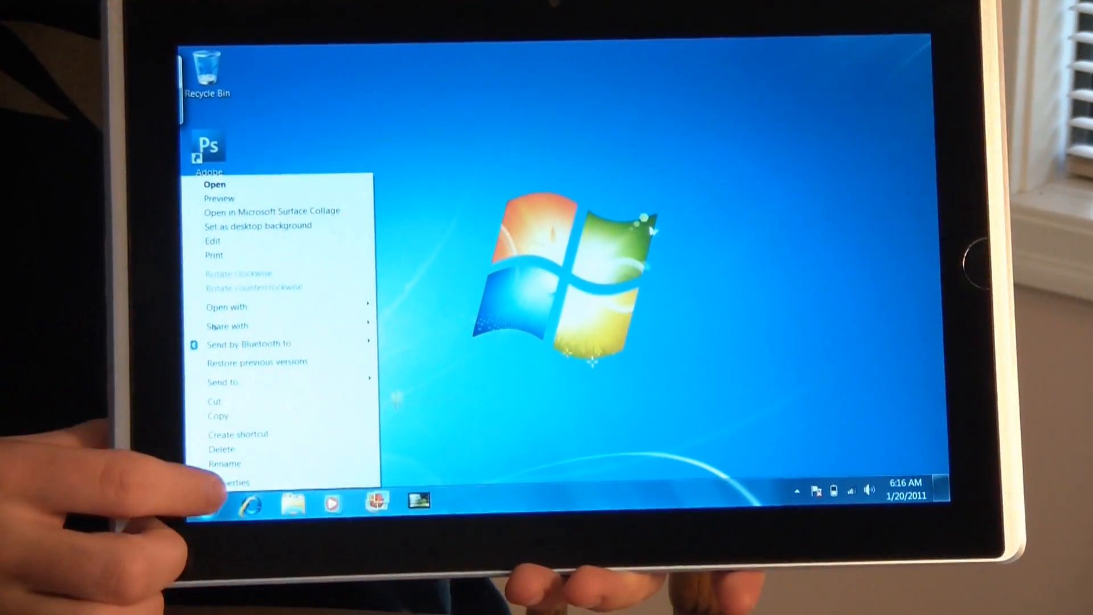
pyautogui.click(228, 482)
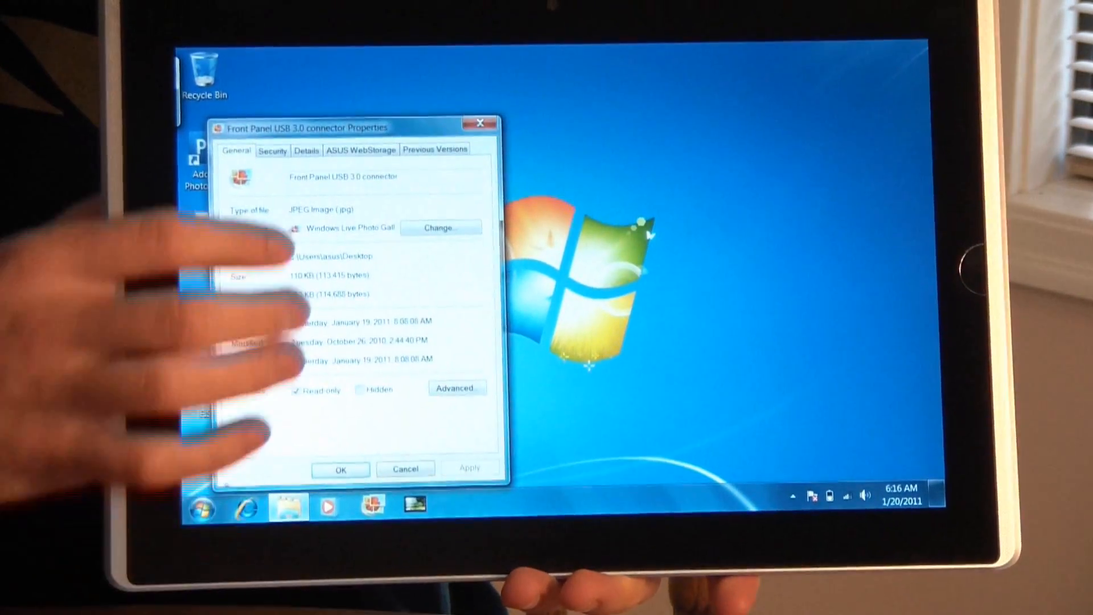
pyautogui.click(316, 160)
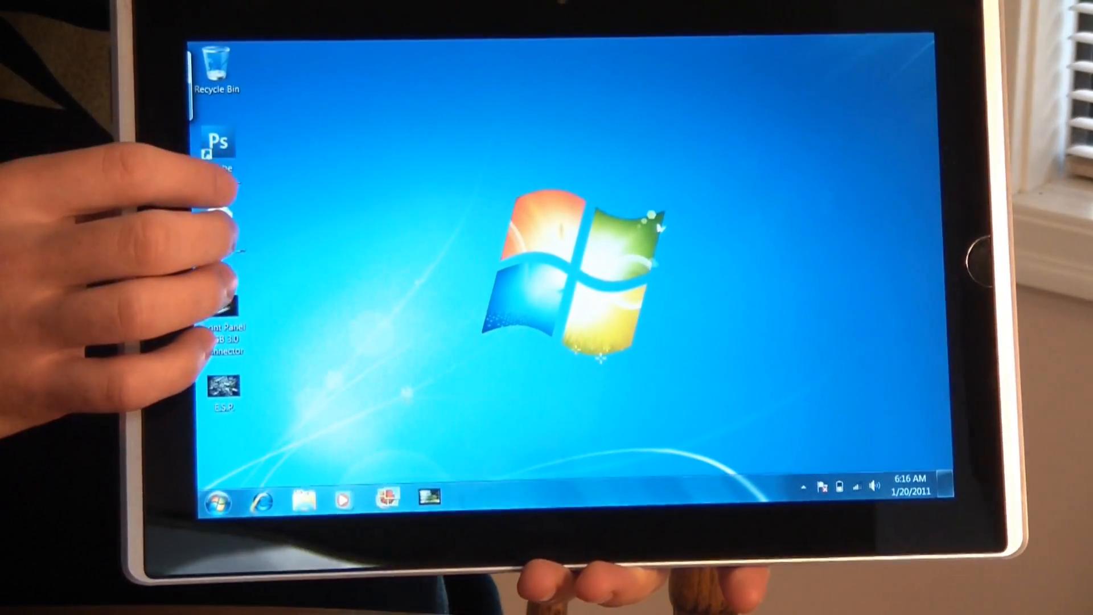
# Open the photo in Photoshop, scale it to 800 pixels, and open the filters list
pyautogui.doubleClick(214, 147)
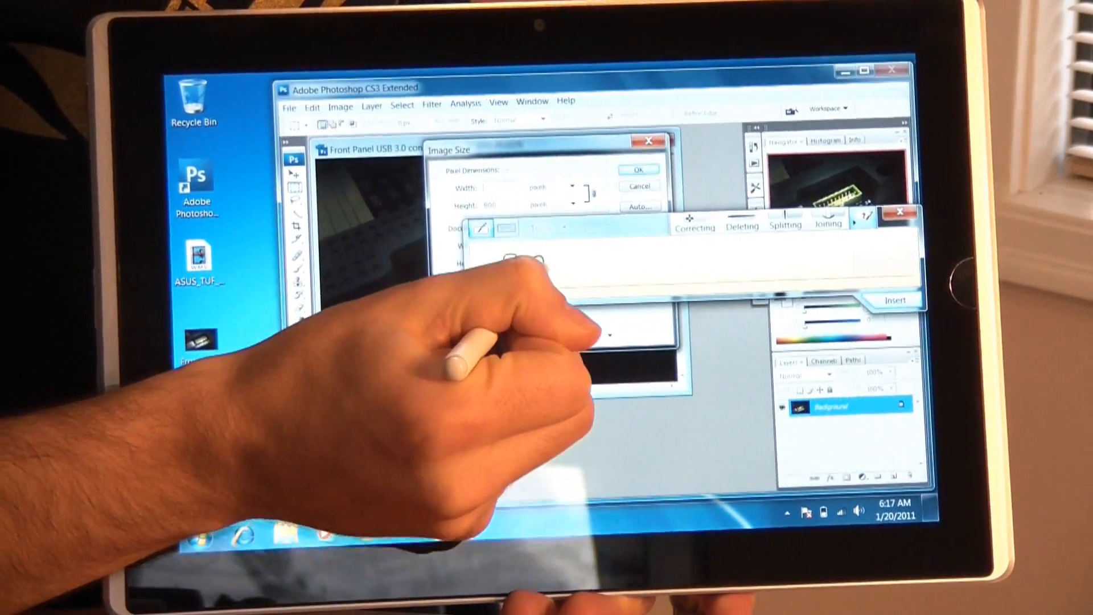
pyautogui.write('800')
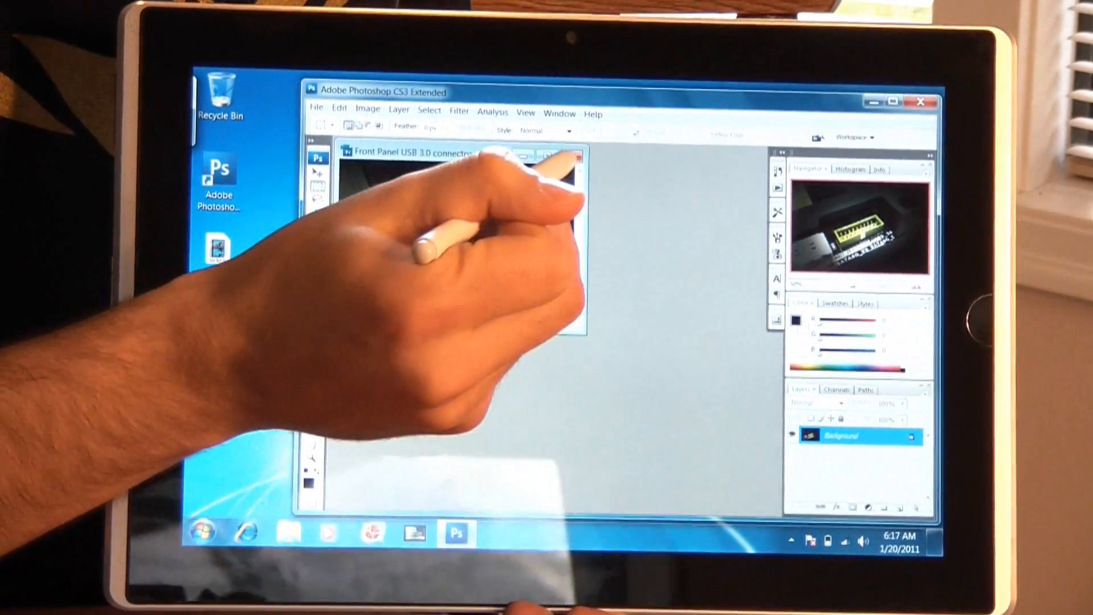
pyautogui.click(466, 117)
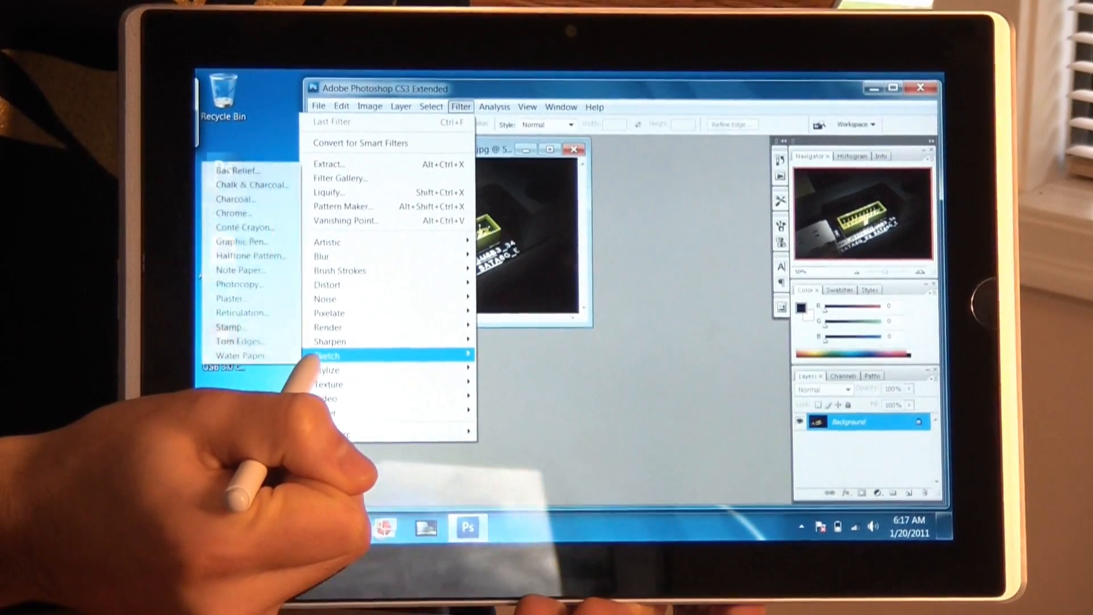
# Apply a Sketch filter to the photo, then open the Start menu's program list
pyautogui.click(240, 355)
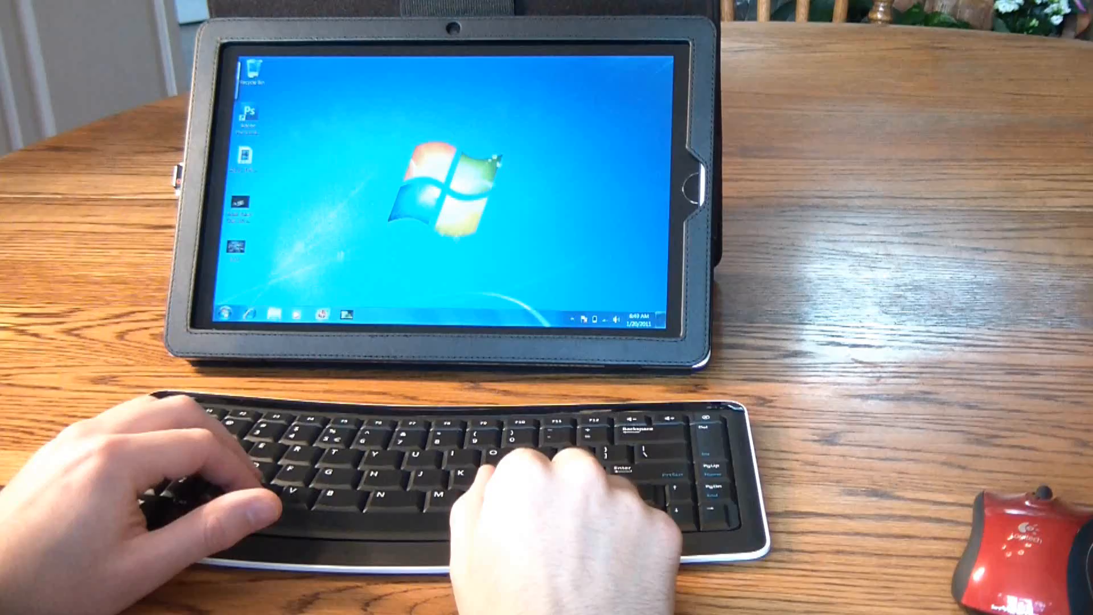
pyautogui.click(226, 315)
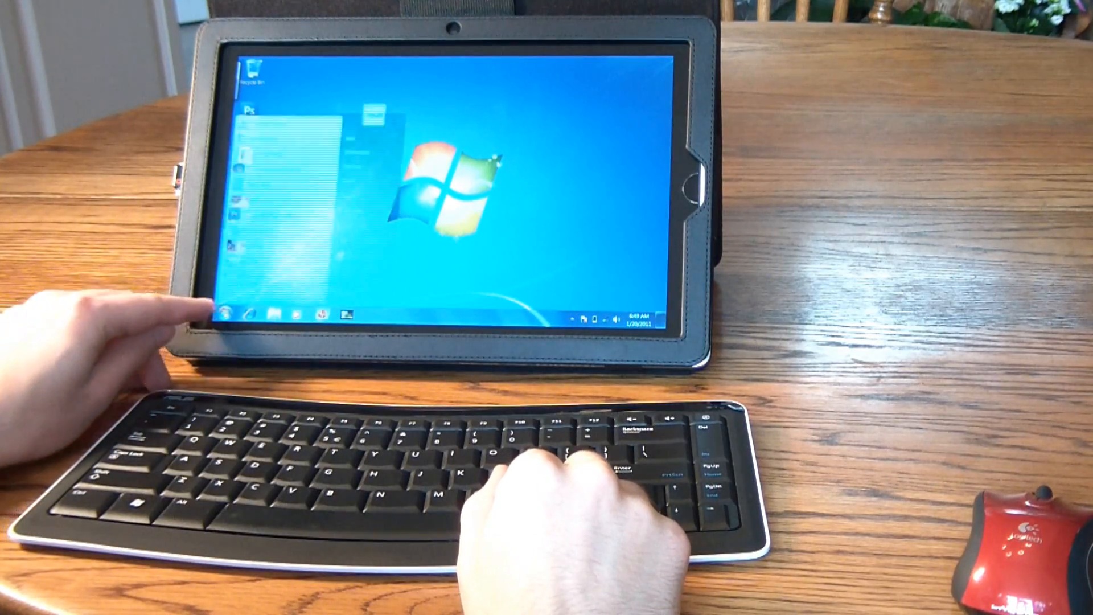